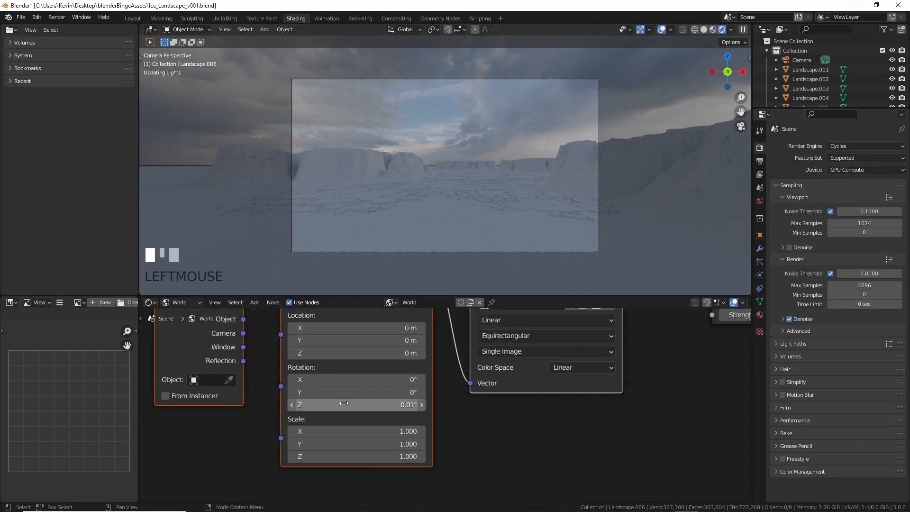
# Step: Create a new General file in the Layout workspace, leaving only the camera
pyautogui.click(132, 18)
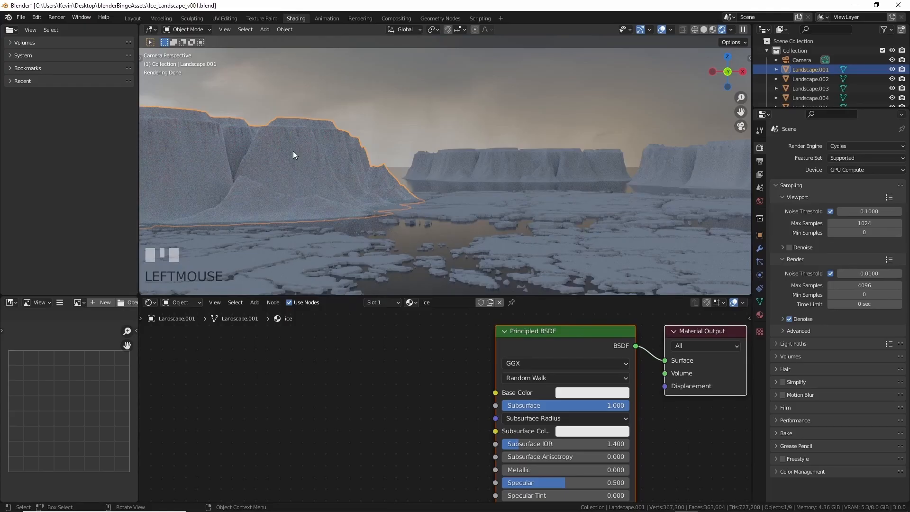
pyautogui.click(591, 431)
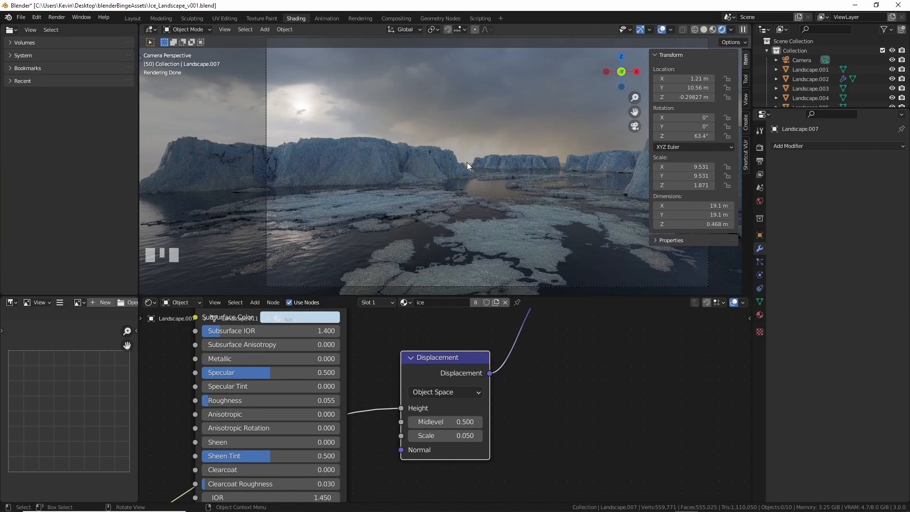
pyautogui.press('shift+a')
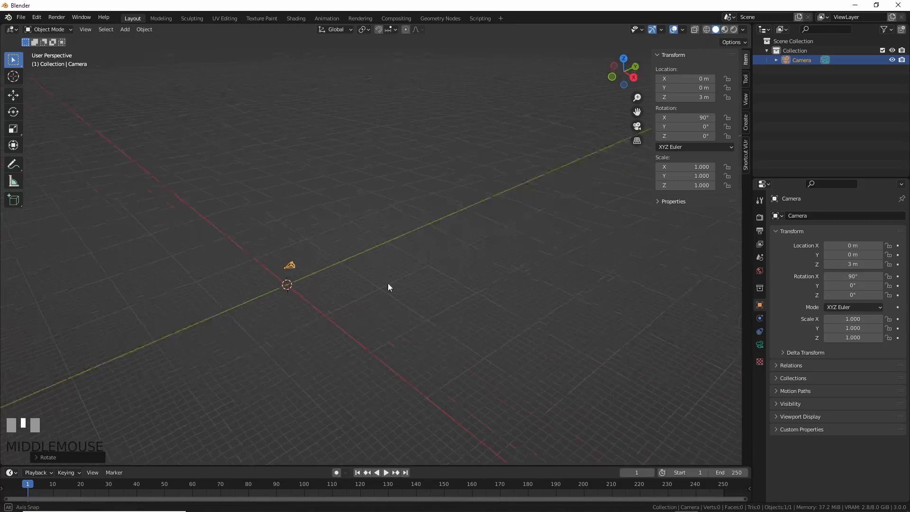
pyautogui.moveTo(377, 290)
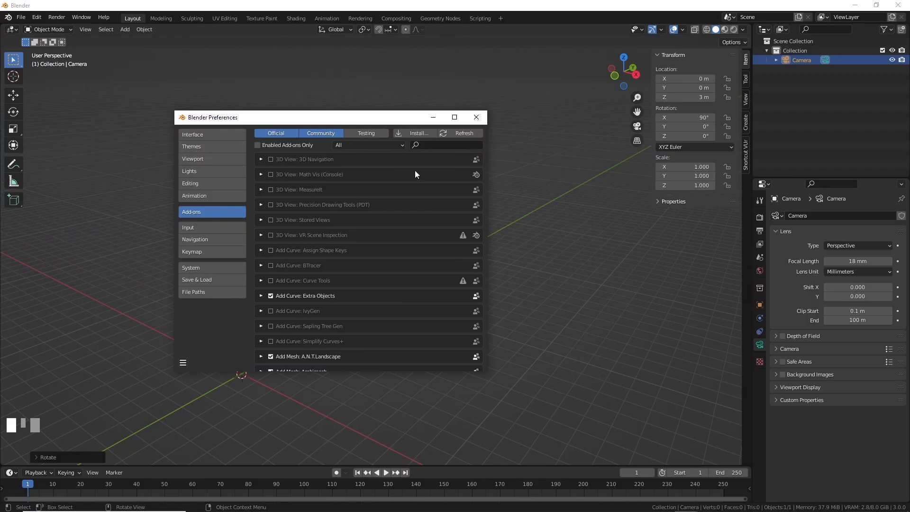
# Step: Search the add-ons for 'lan' and enable A.N.T. Landscape
pyautogui.write('an')
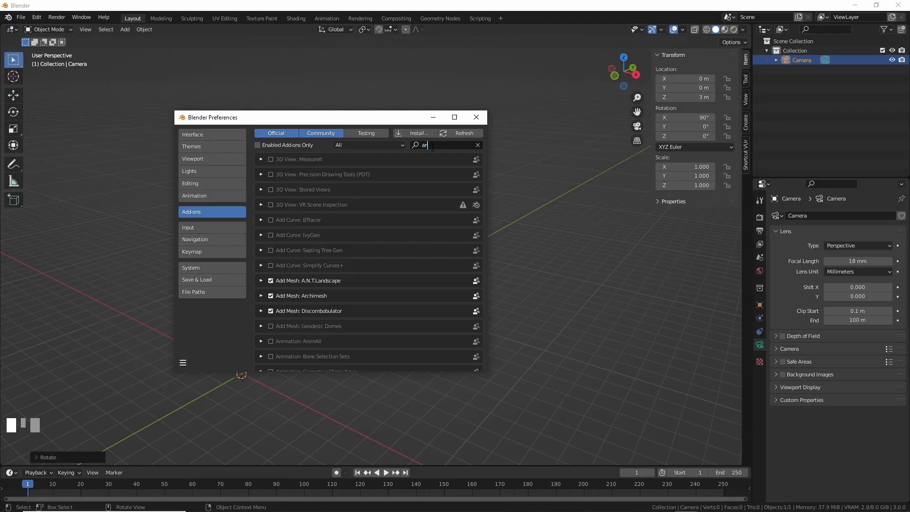
pyautogui.write('lan')
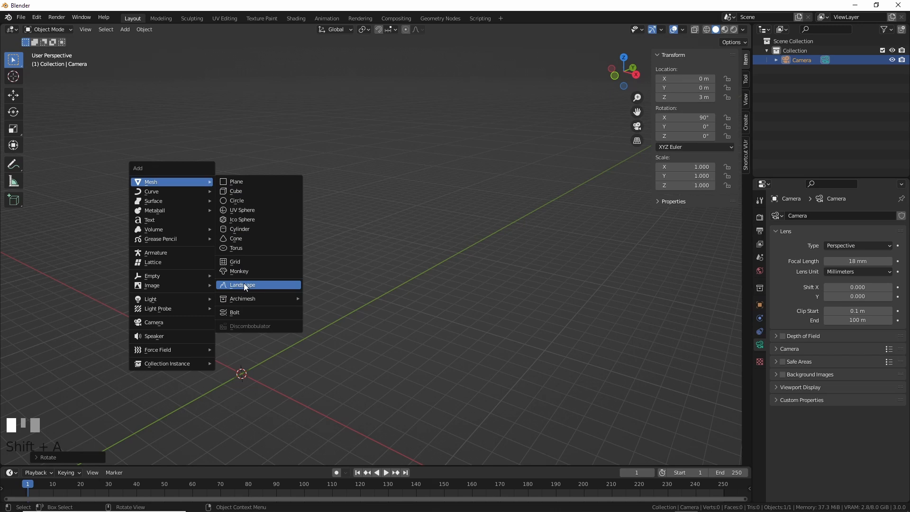
# Step: Add a Landscape mesh using the mesa preset, 256 X/Y subdivisions and noise size 0.94
pyautogui.click(241, 284)
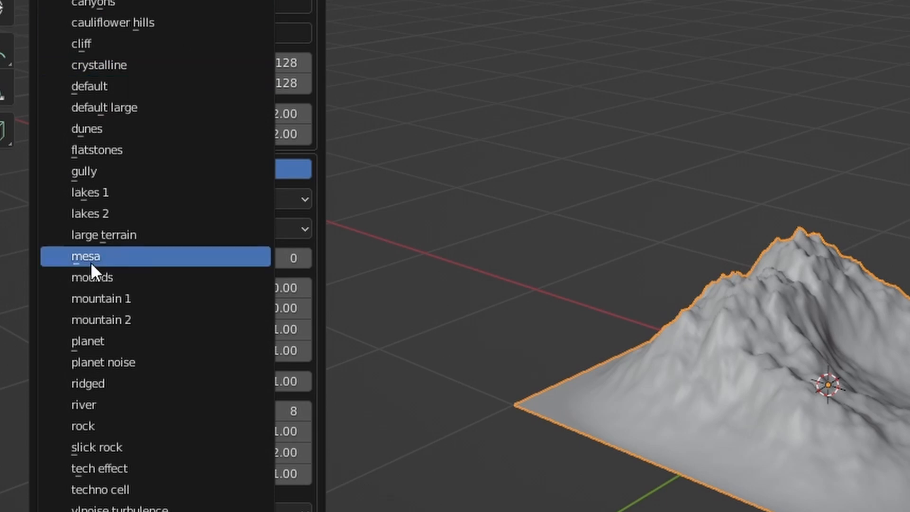
pyautogui.click(104, 256)
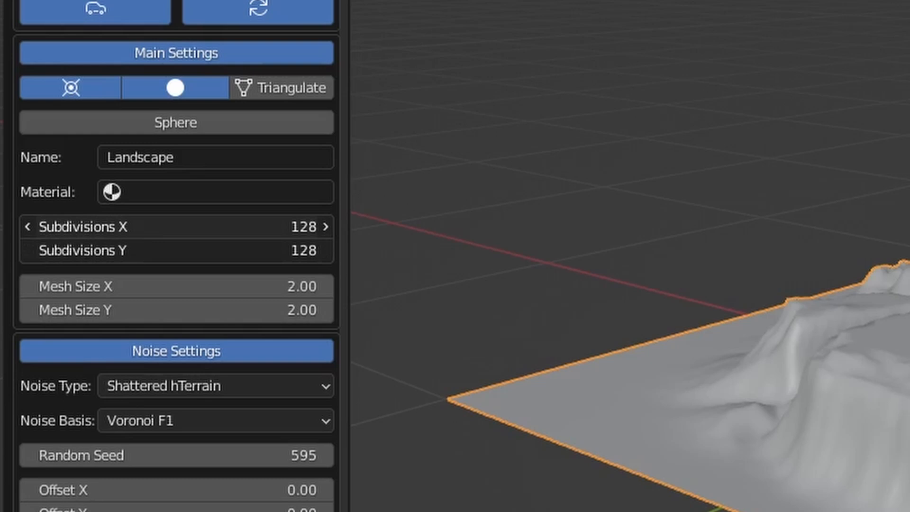
pyautogui.doubleClick(174, 227)
pyautogui.write('256')
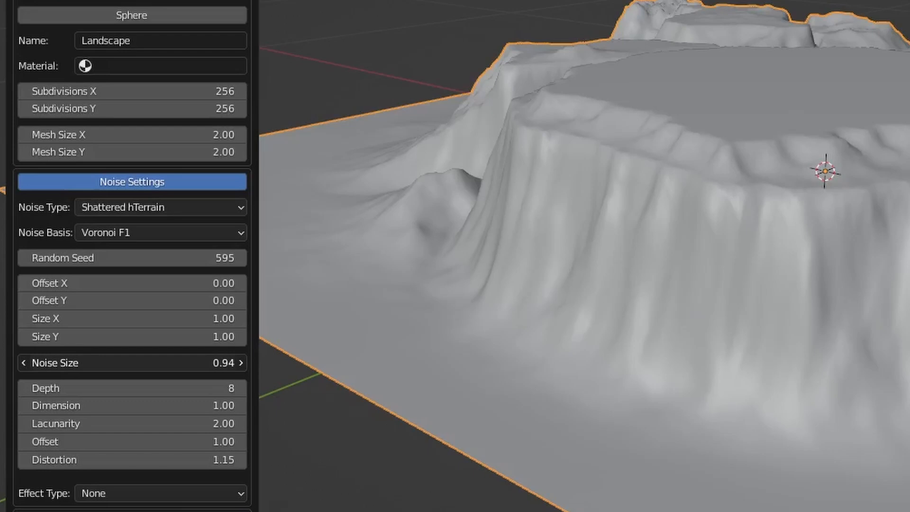
pyautogui.click(241, 258)
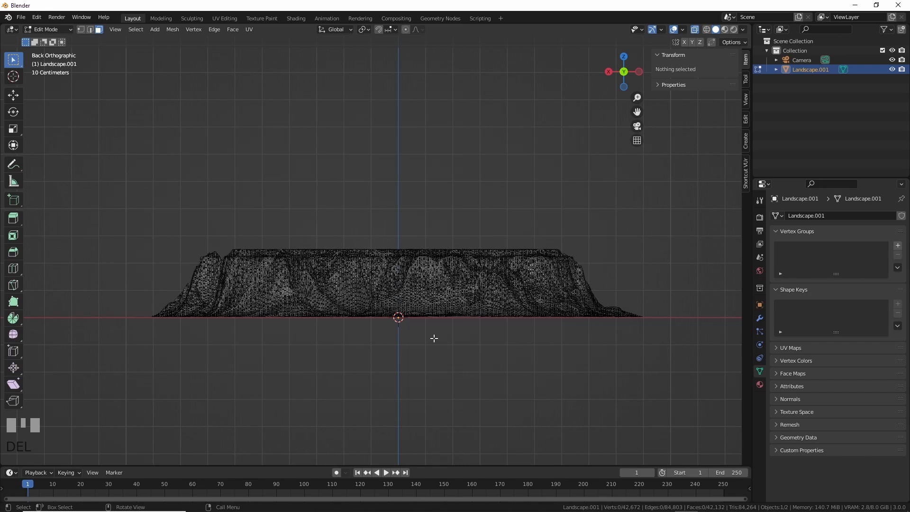
# Step: Delete unwanted mesa vertices in Edit Mode from the back orthographic view
pyautogui.press('Tab')
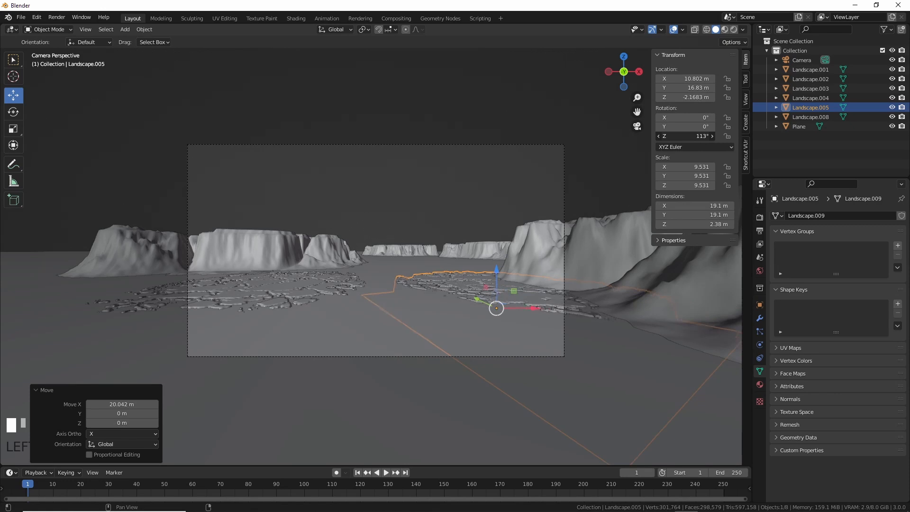
# Step: Duplicate the Landscape floe patch and place copies on the ground in camera view
pyautogui.press('g')
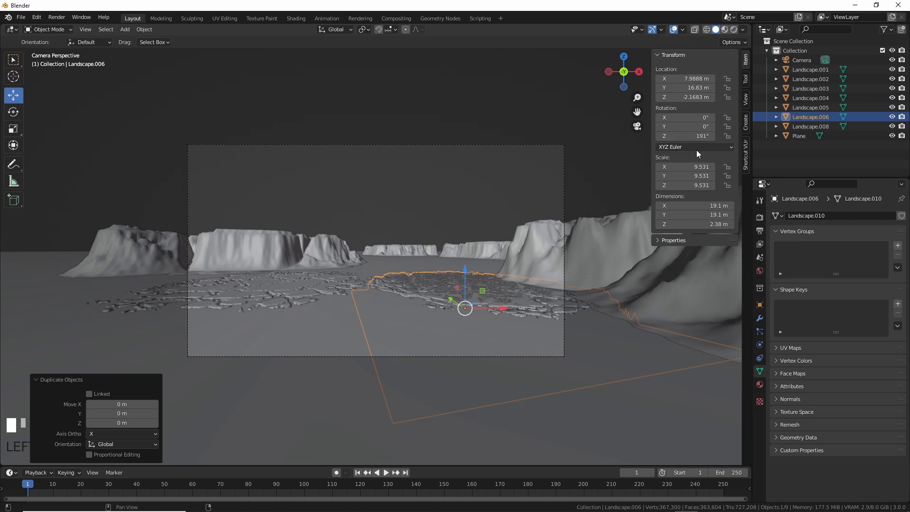
pyautogui.press('ctrl+z')
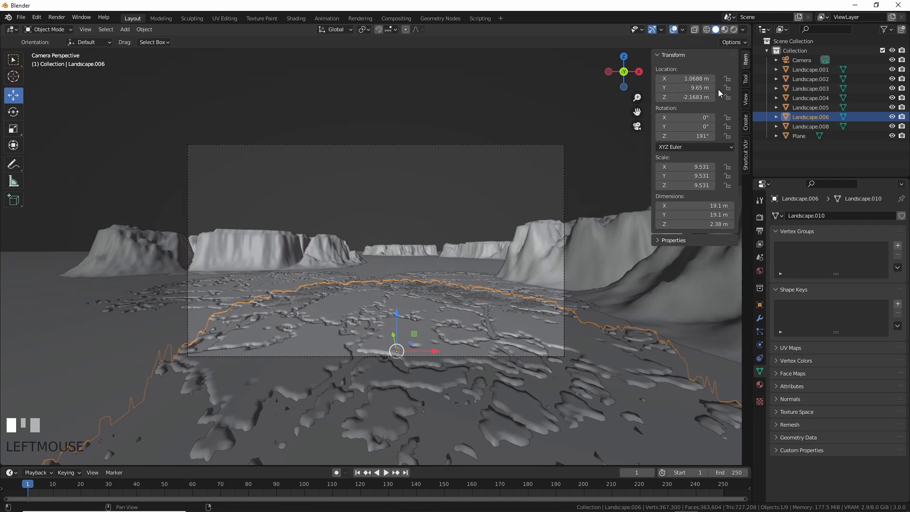
pyautogui.click(295, 18)
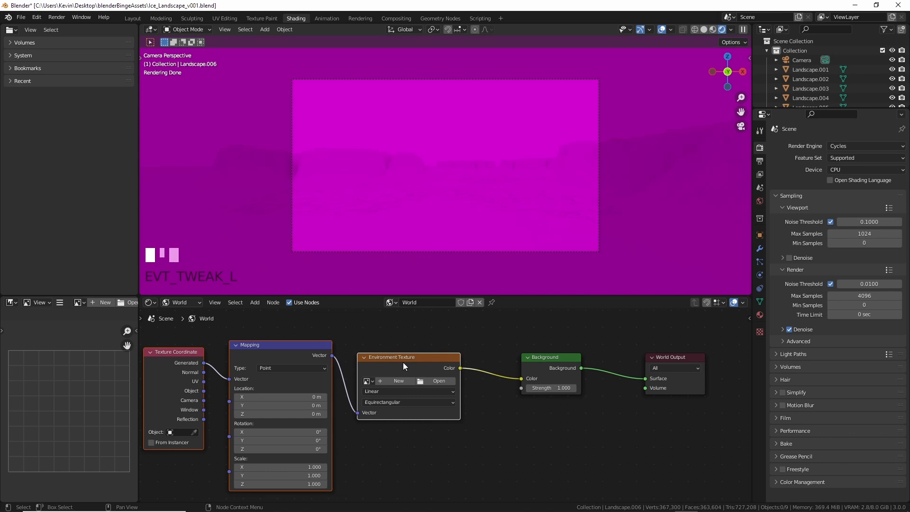
# Step: Load SkyOnlyHDRI008 into the Environment Texture and rotate it -133° around Z
pyautogui.click(440, 381)
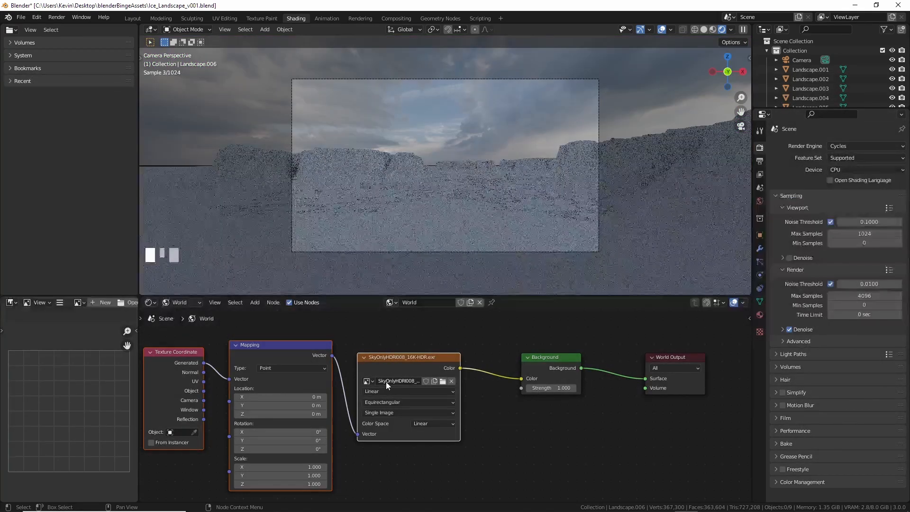
pyautogui.moveTo(399, 380)
pyautogui.write('.01')
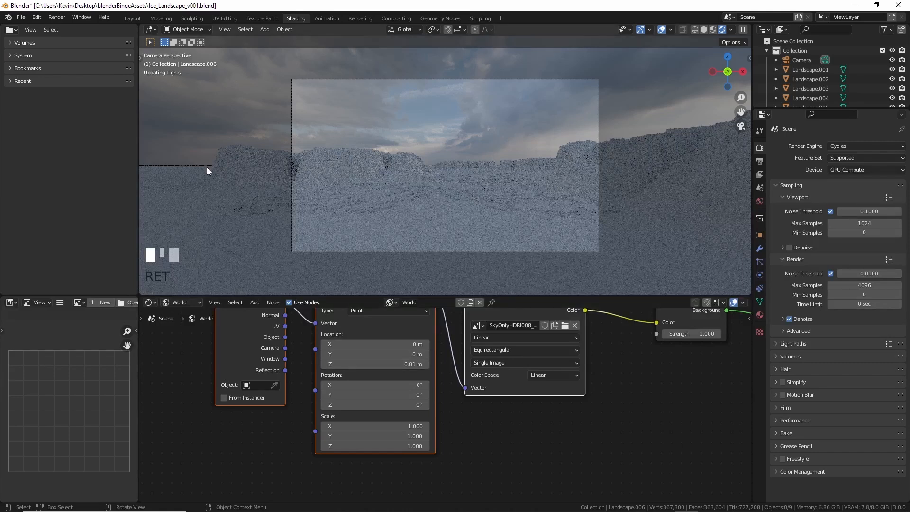
pyautogui.click(864, 170)
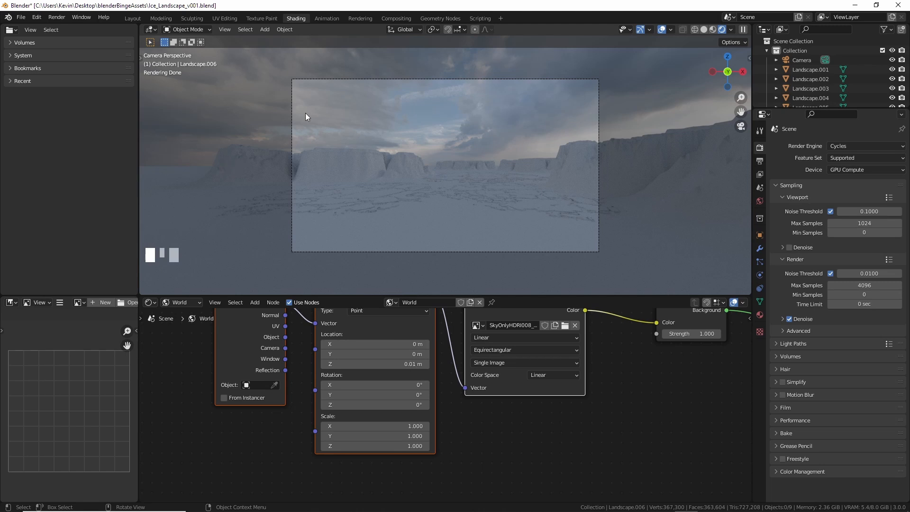
pyautogui.moveTo(416, 165)
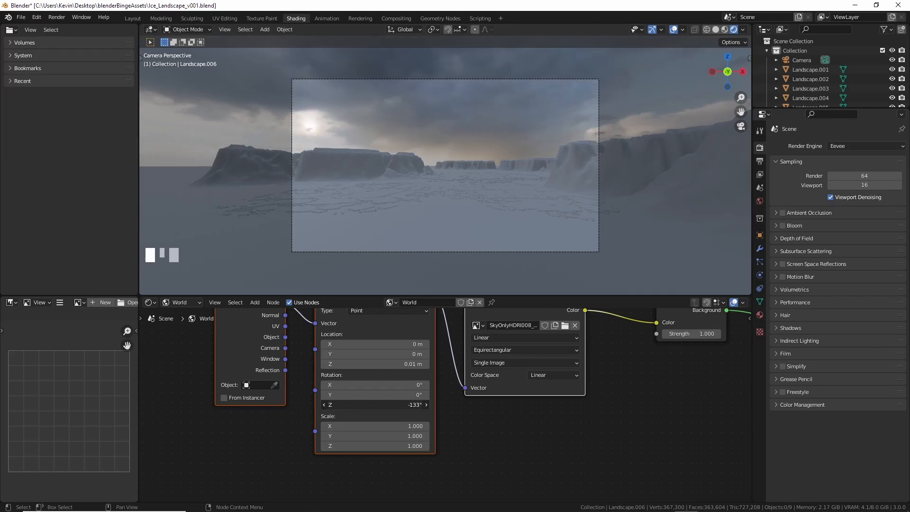
pyautogui.middleClick(488, 124)
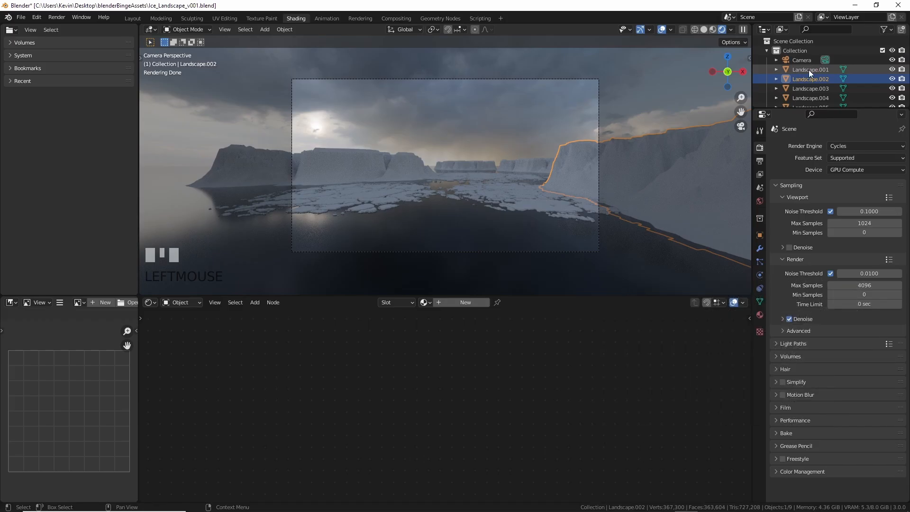
# Step: Set Landscape.001's Subsurface to 1.0 with subsurface colour R 0.464, G 0.627, B 0.8
pyautogui.click(810, 69)
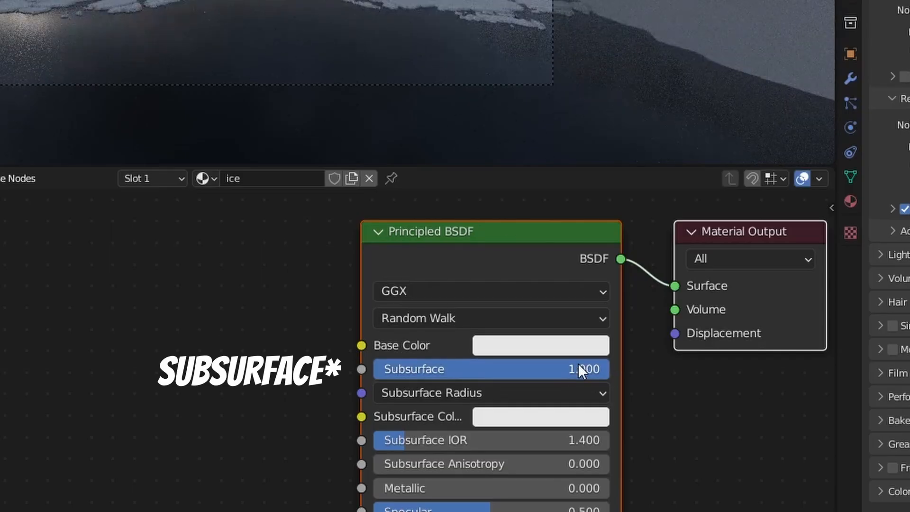
pyautogui.click(540, 345)
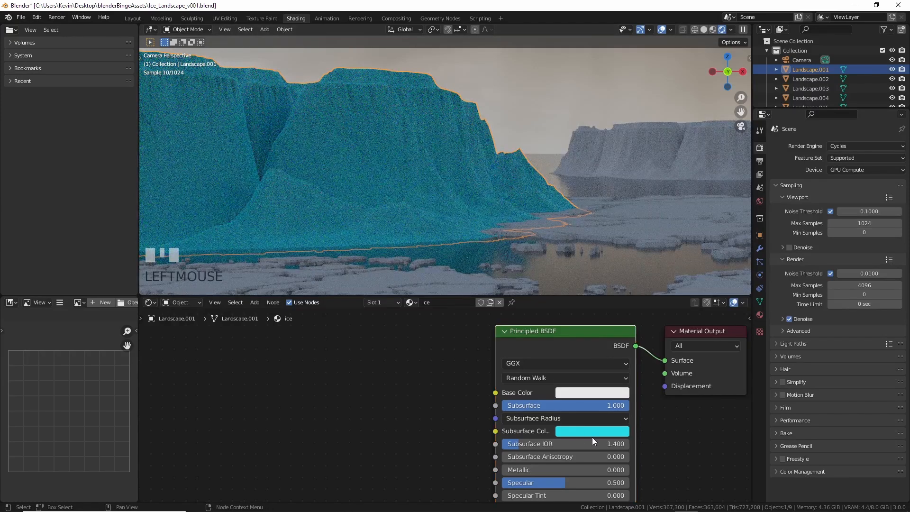
pyautogui.click(592, 431)
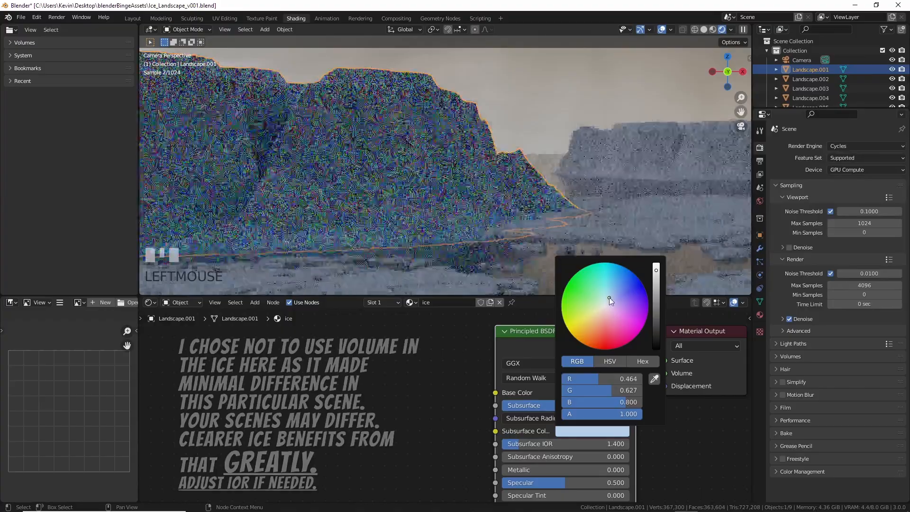
pyautogui.click(611, 292)
pyautogui.write('#')
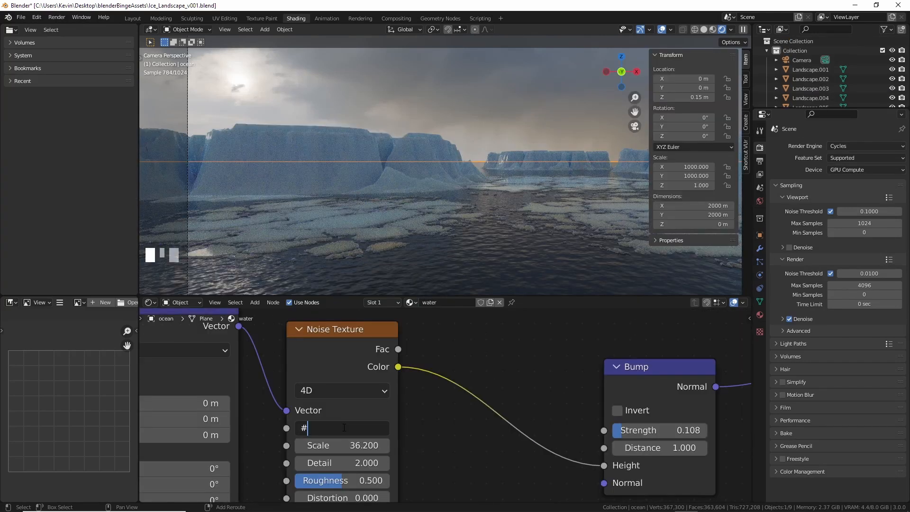
# Step: Drive the water Noise Texture's W value with a #frame* expression
pyautogui.write('frame')
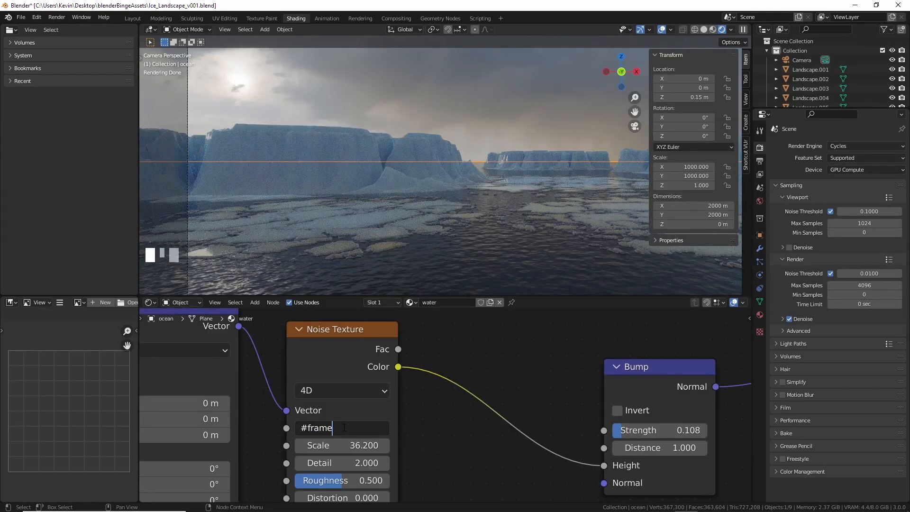
pyautogui.write('*')
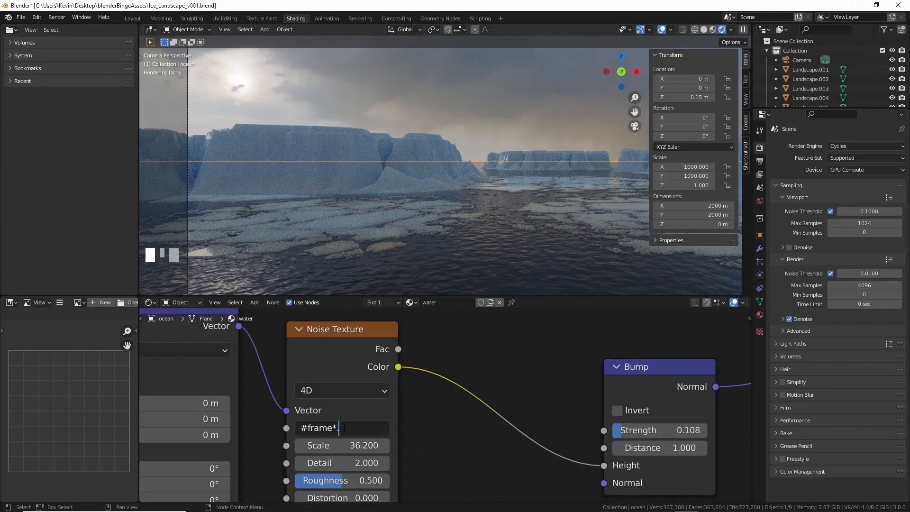
pyautogui.press('Return')
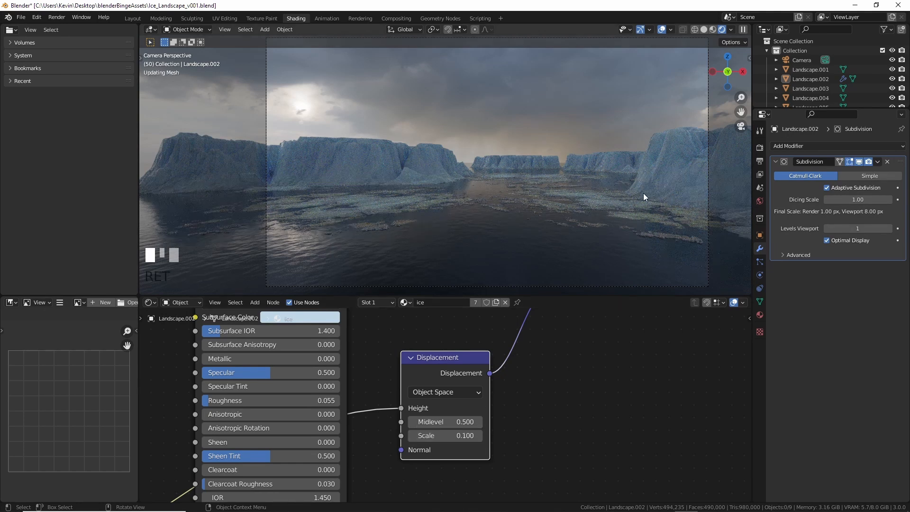
pyautogui.moveTo(505, 215)
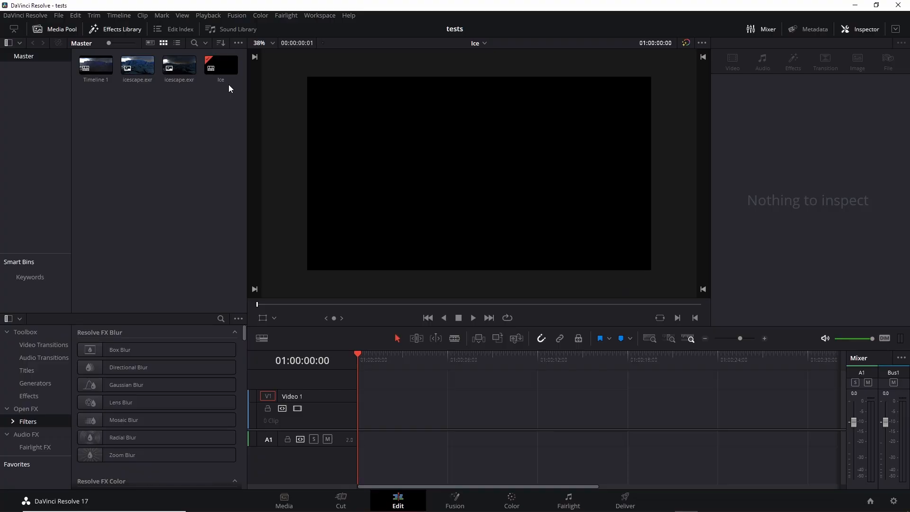
# Step: Place icescape.exr on the timeline, crop top/bottom to 110, and add Glow to a node
pyautogui.click(511, 501)
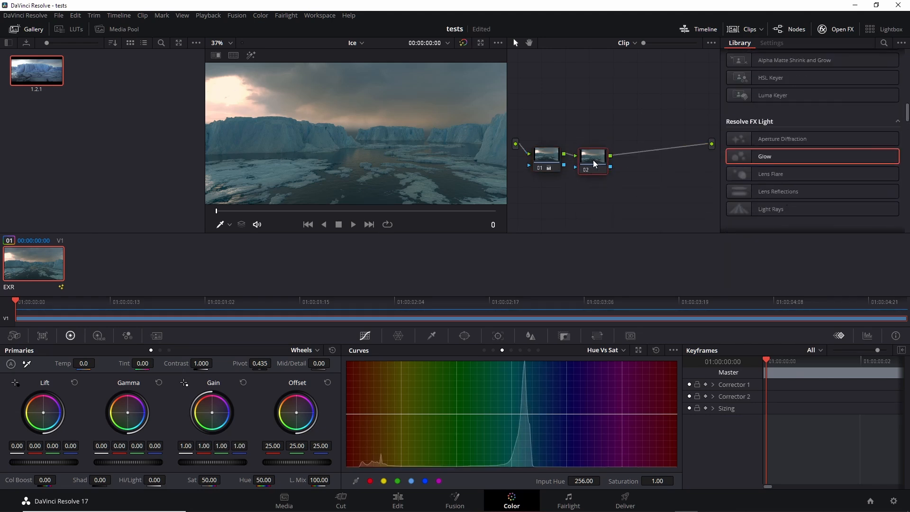
pyautogui.click(397, 501)
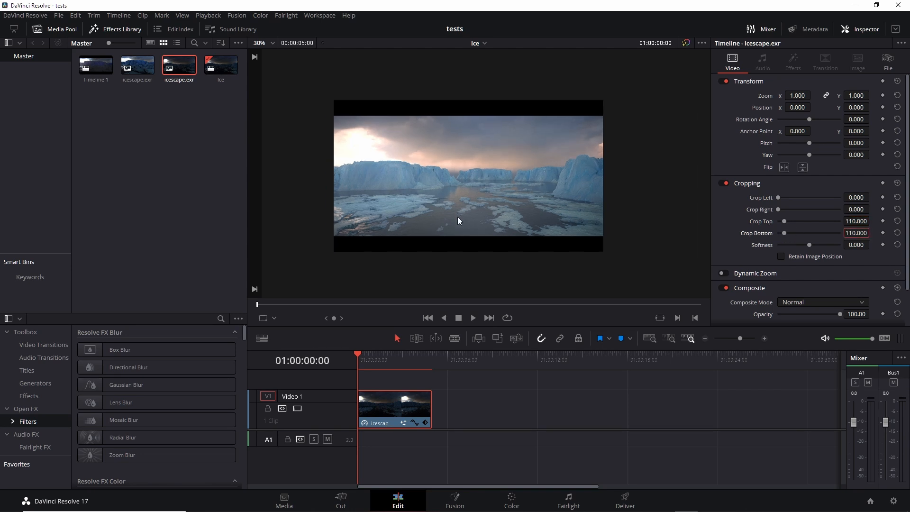
pyautogui.click(511, 501)
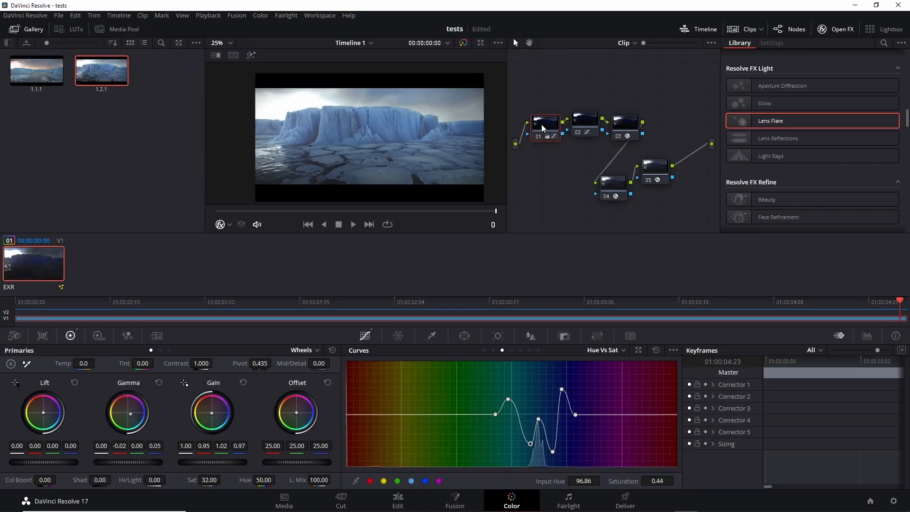